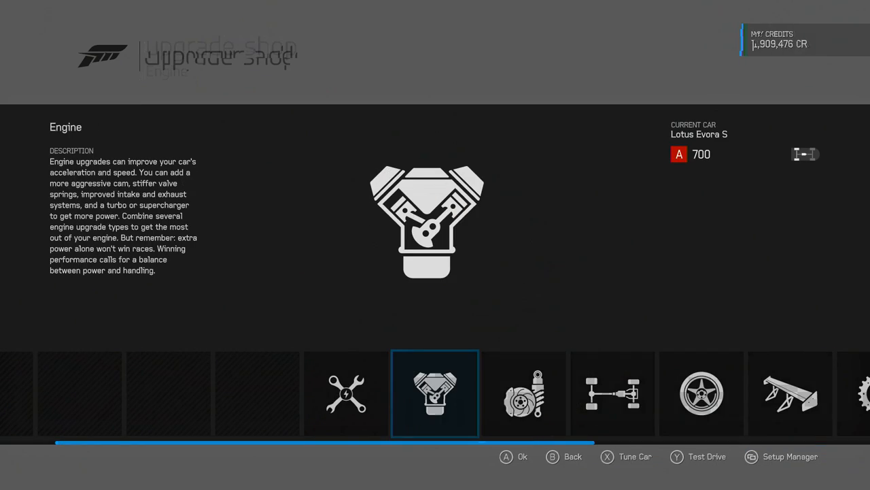
# Enter the Engine category to show the Lotus Evora S camshaft upgrade list.
pyautogui.click(435, 393)
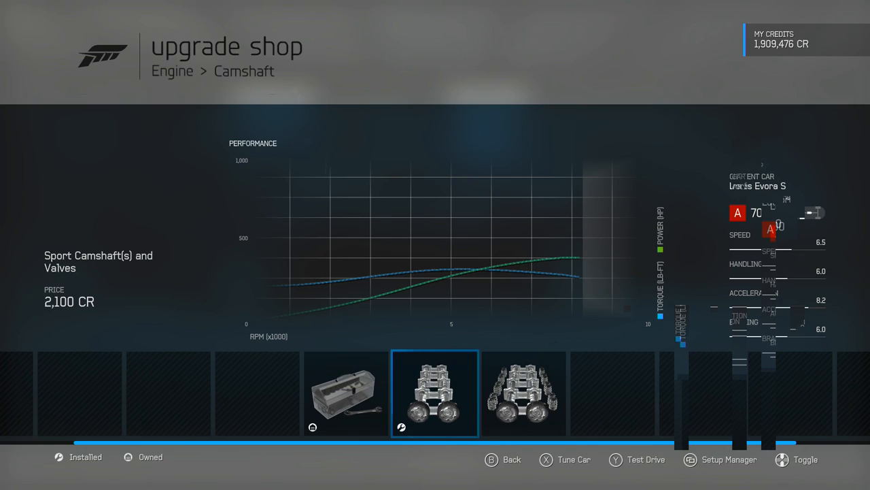